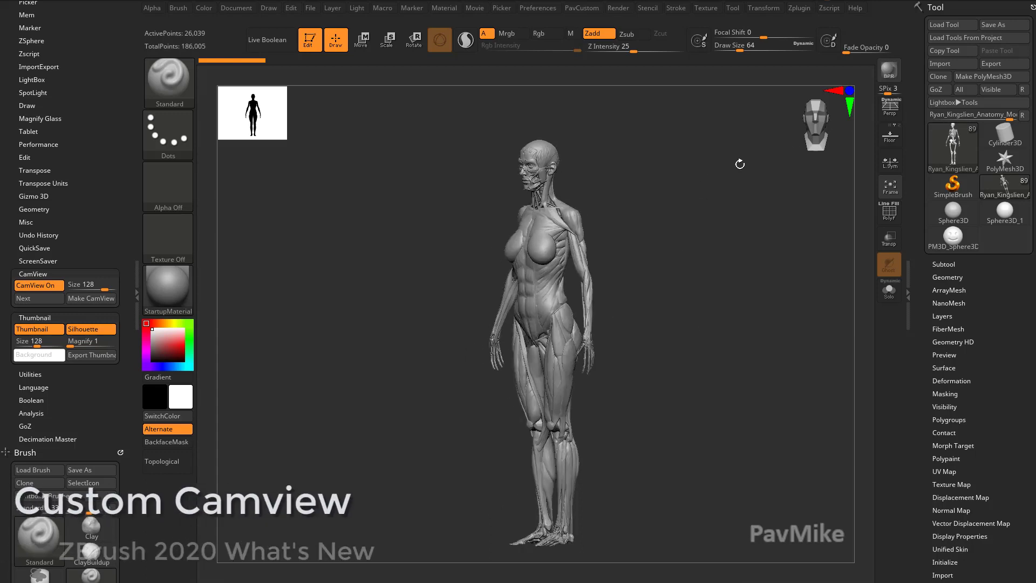
# - Load the Skeleton_CamView.PSD style and snap the anatomy model to front view
pyautogui.click(23, 298)
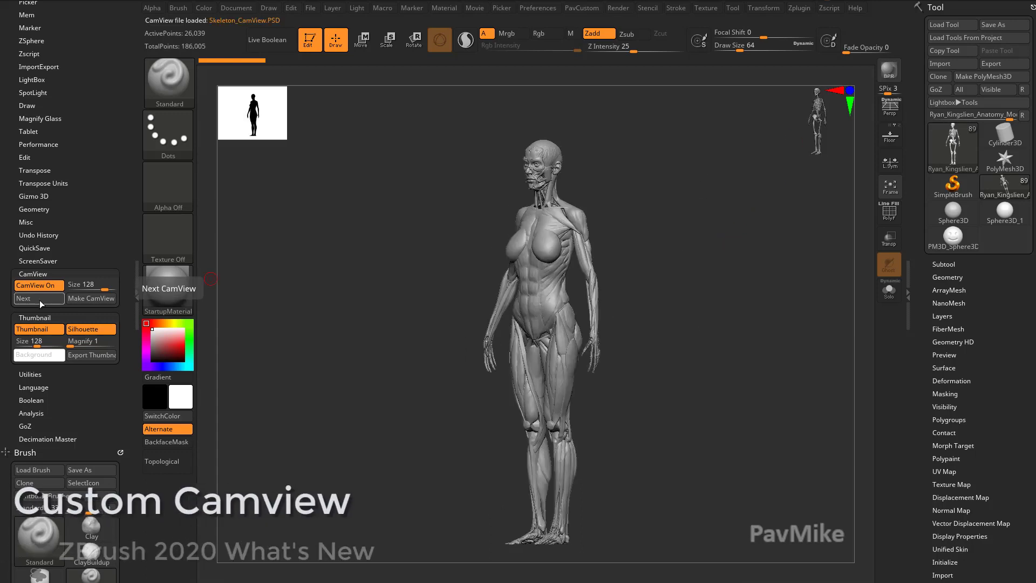
pyautogui.click(22, 298)
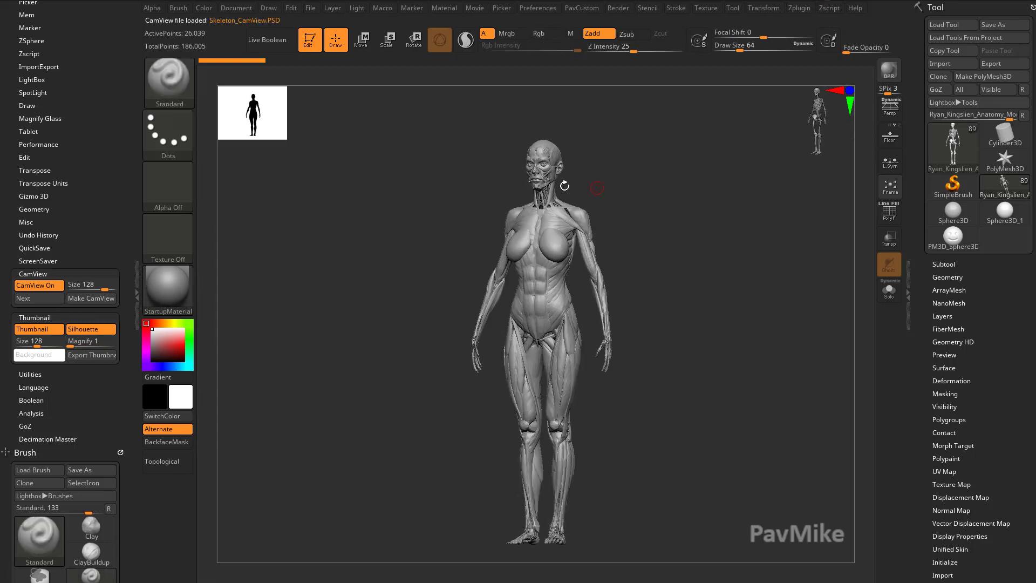
# - Show the subtool list and hide the muscle subtools so only the skeleton remains
pyautogui.click(943, 263)
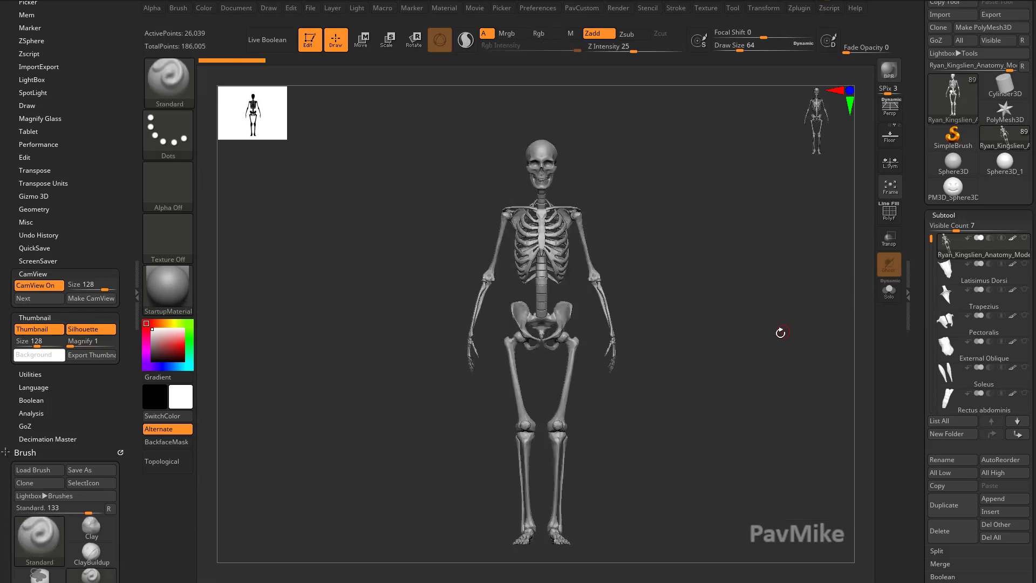
# - Capture the front-facing skeleton as a new CamView texture with Make CamView
pyautogui.click(91, 298)
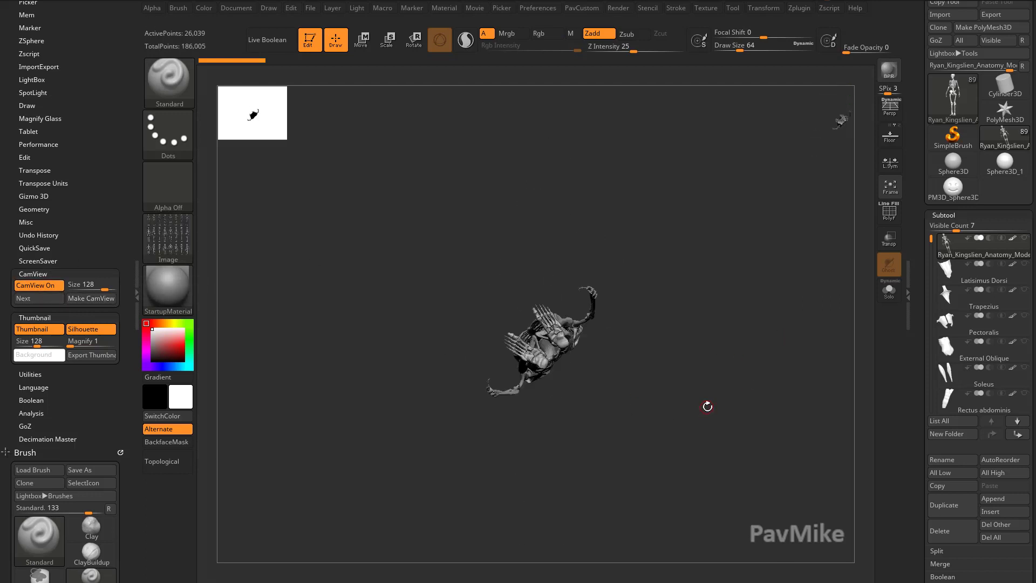
pyautogui.moveTo(711, 183)
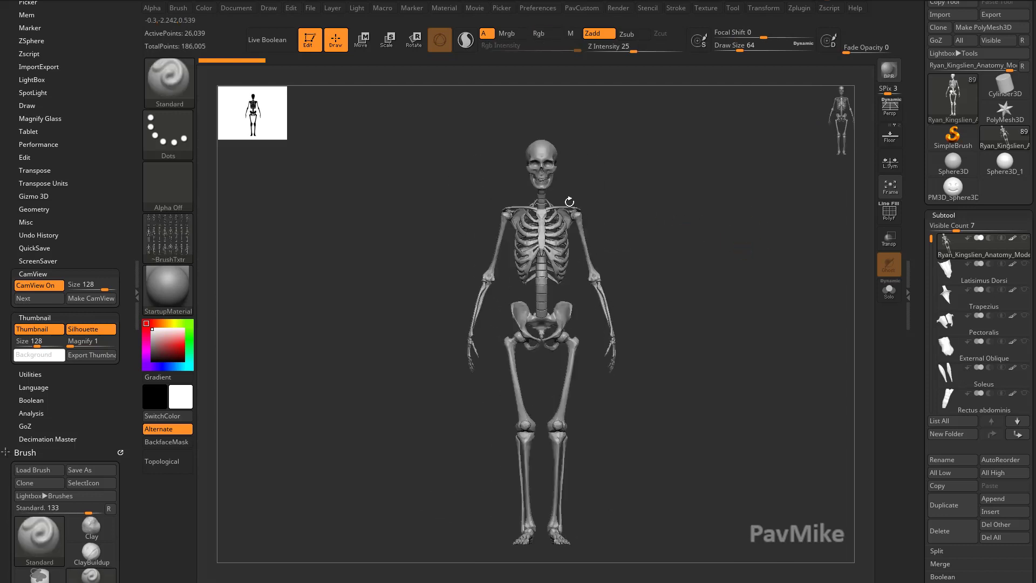
# - Cycle through the CamView styles back to the head indicator
pyautogui.click(22, 298)
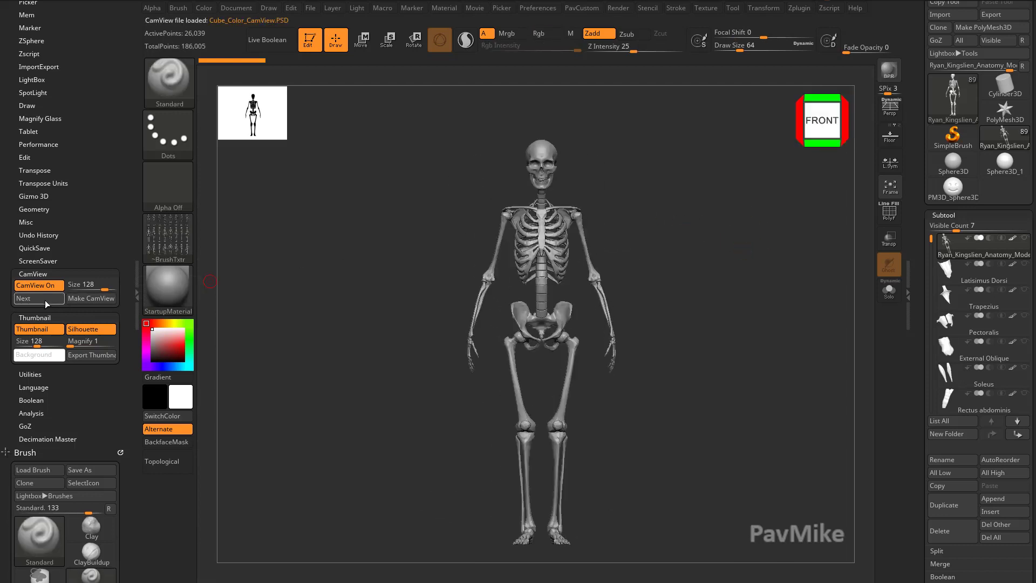
pyautogui.click(22, 298)
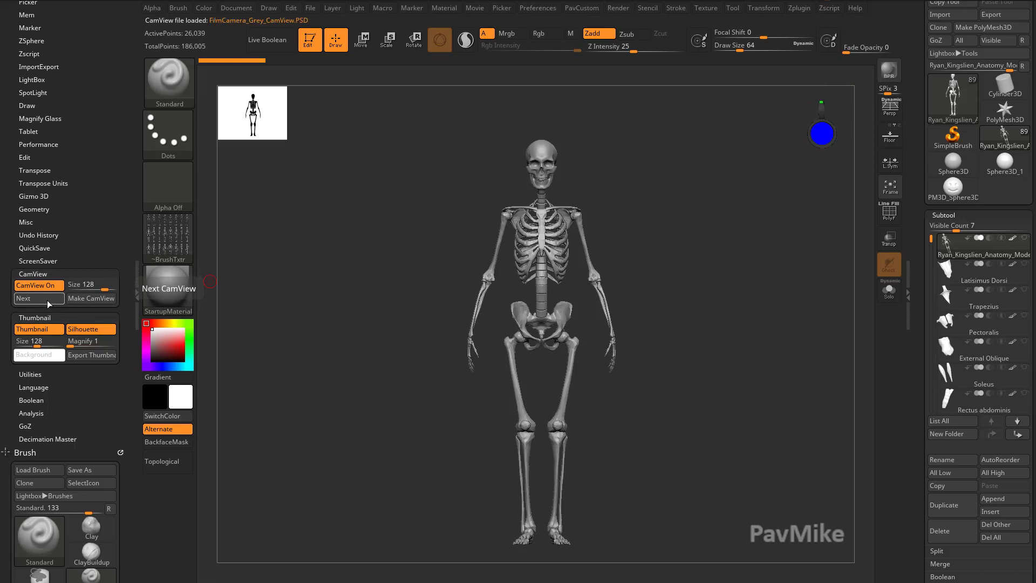
pyautogui.click(22, 298)
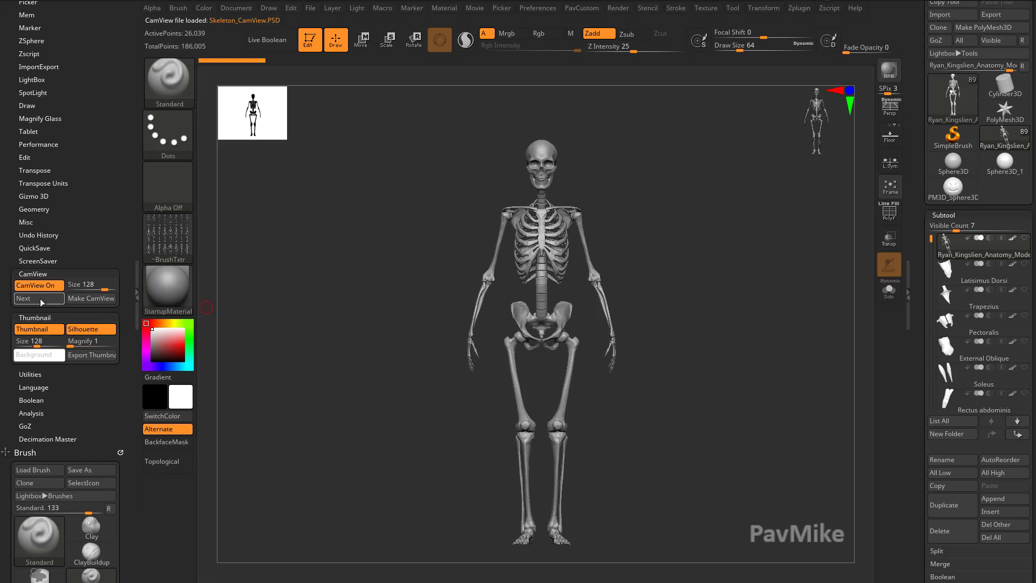
pyautogui.click(23, 297)
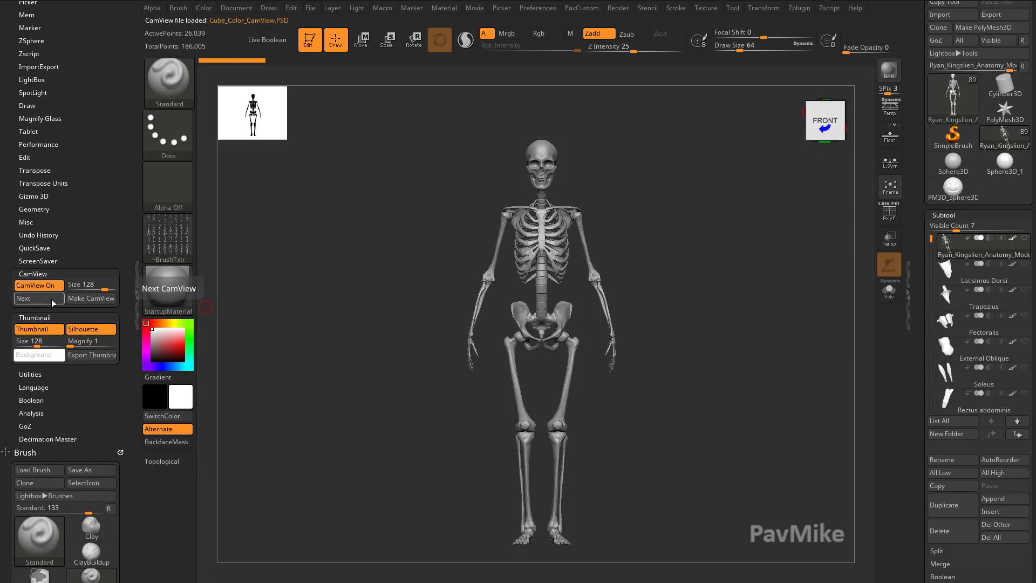
pyautogui.click(23, 298)
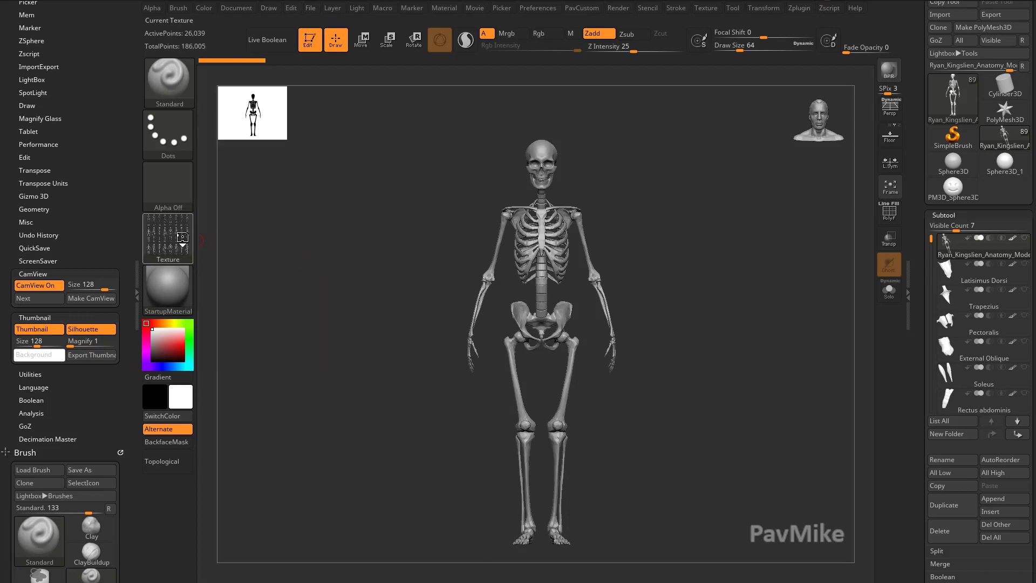
# - Select the captured BrushTxtr skeleton texture in the Texture palette for export
pyautogui.click(167, 237)
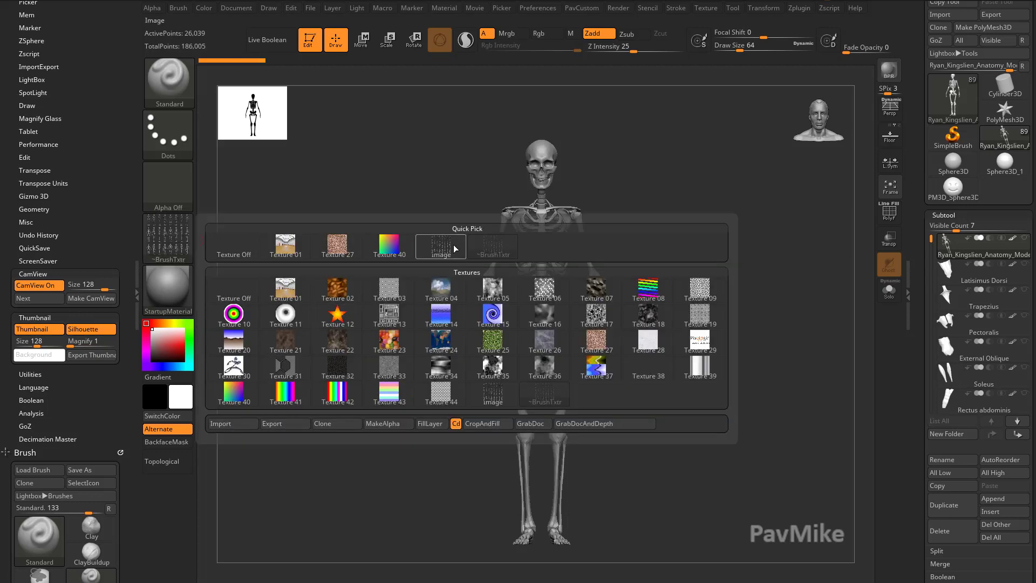
pyautogui.click(284, 423)
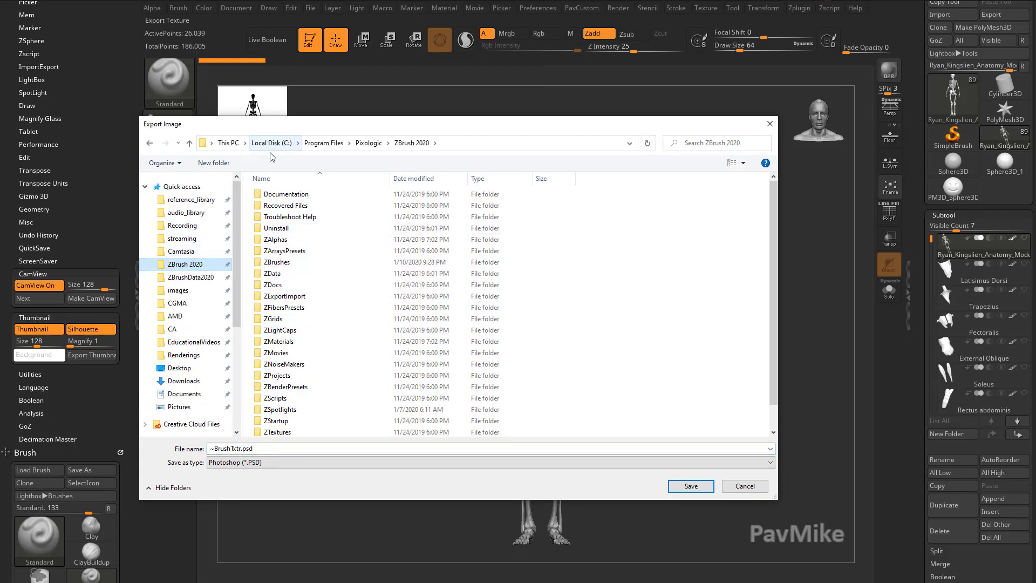
pyautogui.moveTo(318, 375)
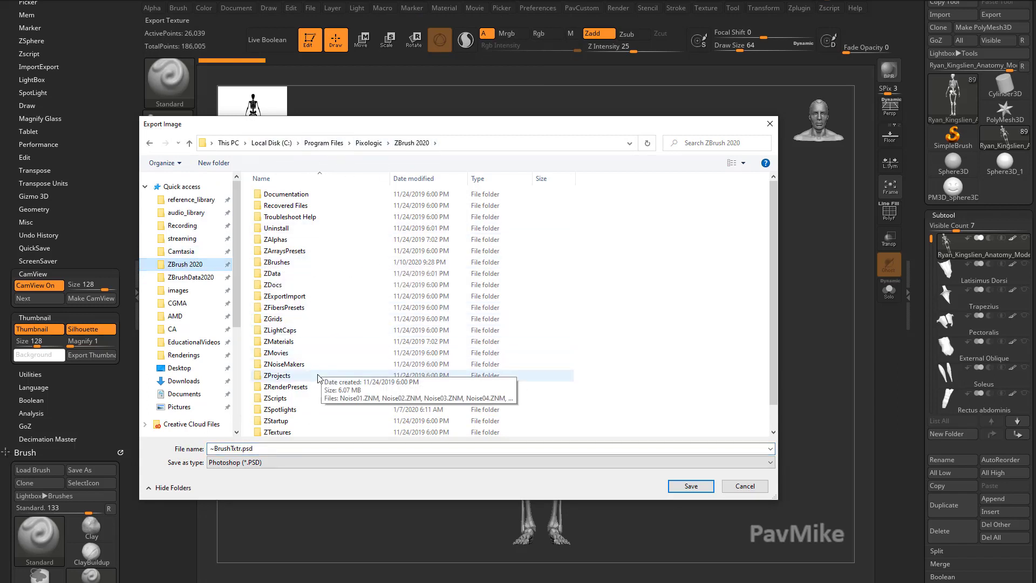
# - Save the texture as SkeletonNoArrows PSD in the ZStartup/CamView folder
pyautogui.doubleClick(276, 420)
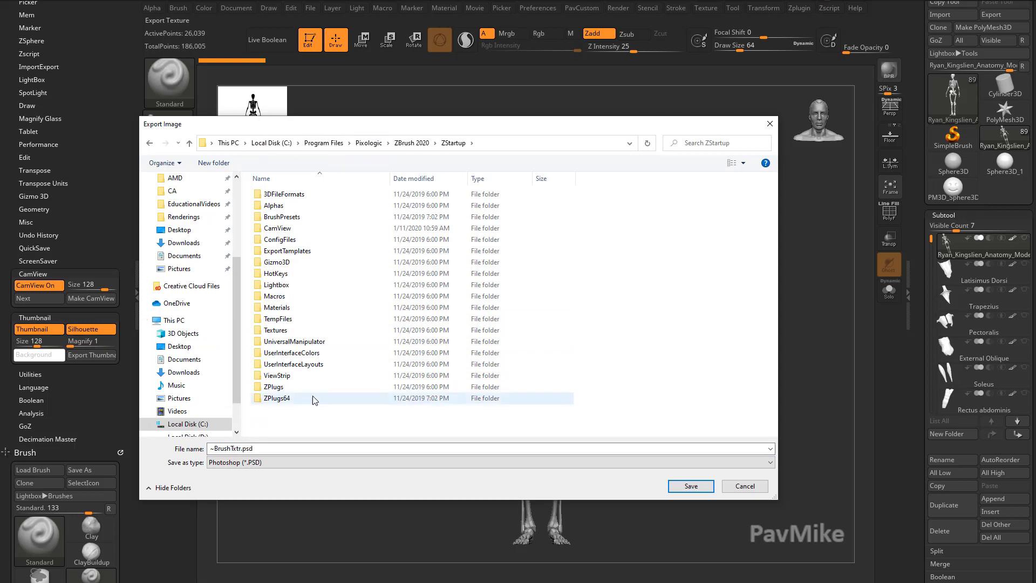
pyautogui.moveTo(314, 399)
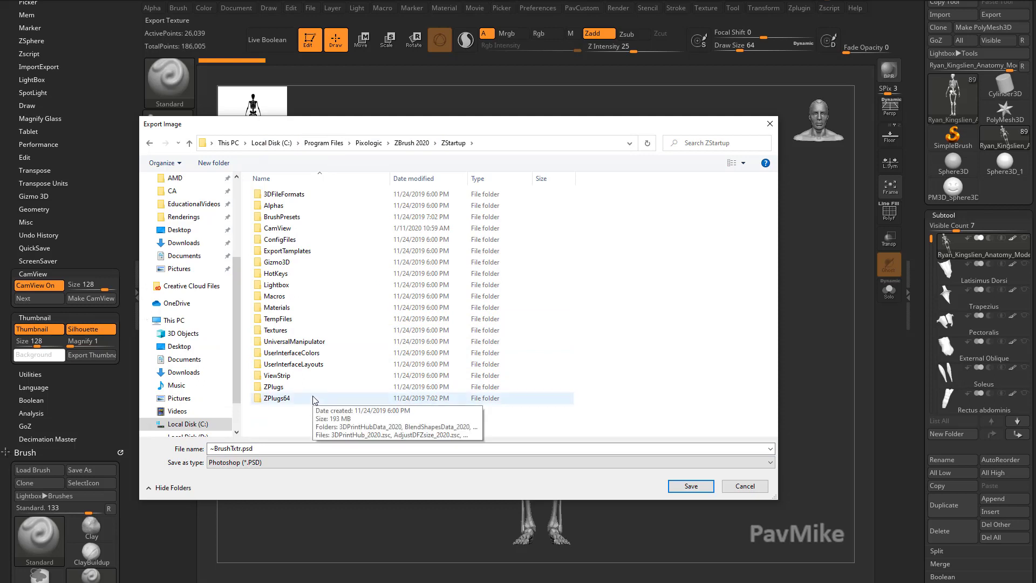
pyautogui.click(301, 227)
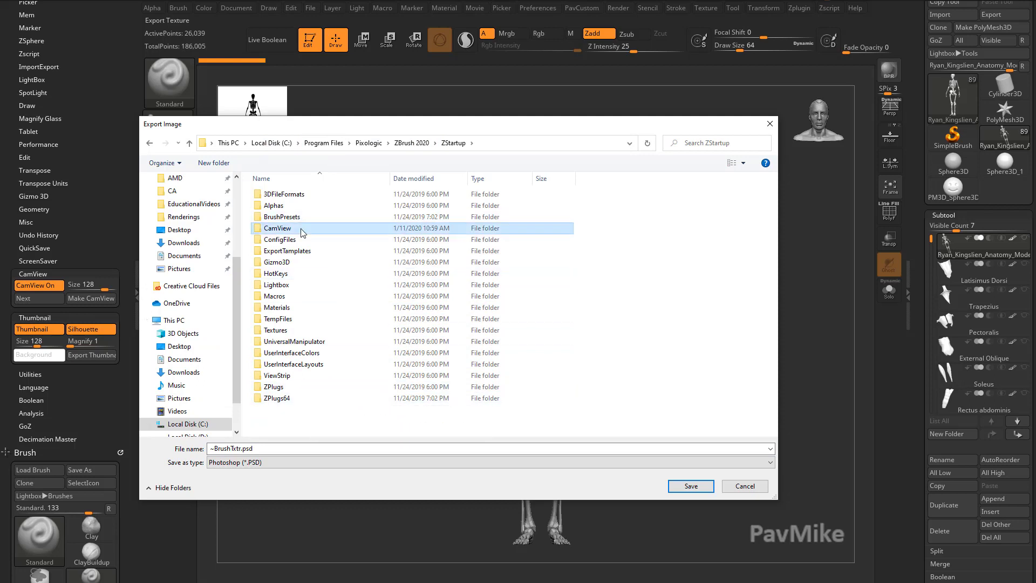
pyautogui.doubleClick(277, 228)
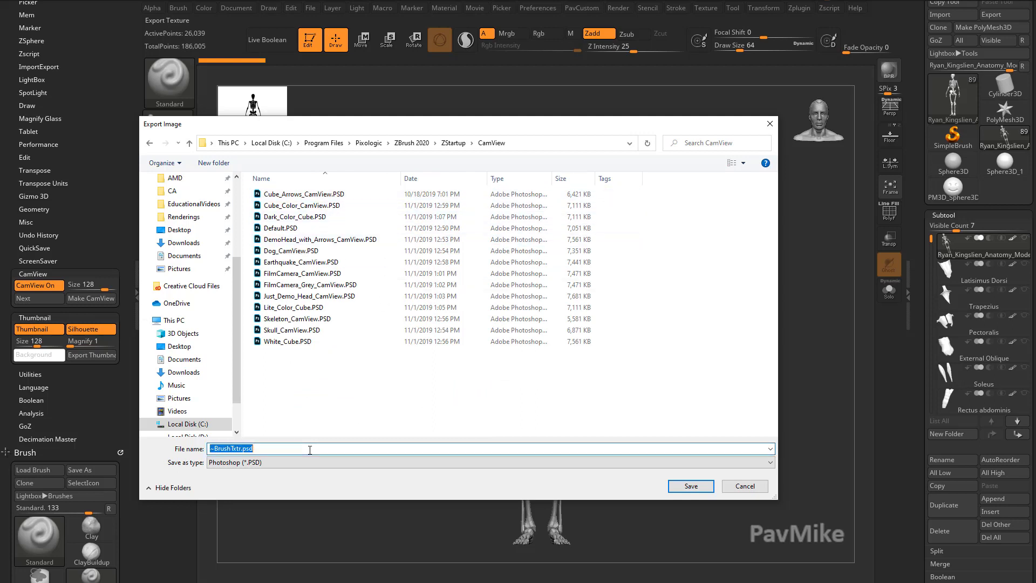
pyautogui.write('Skeleton')
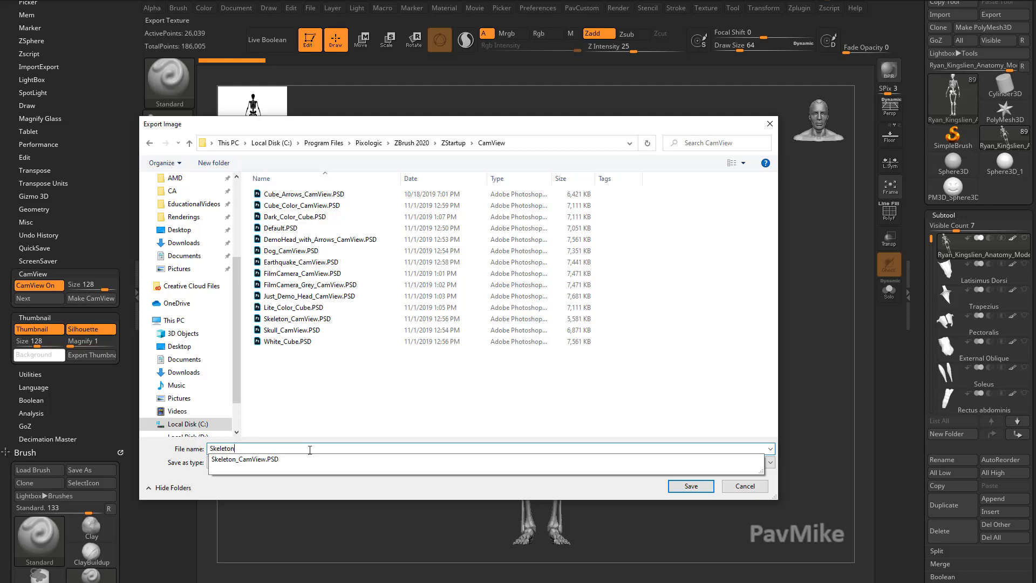
pyautogui.write('NoArrows')
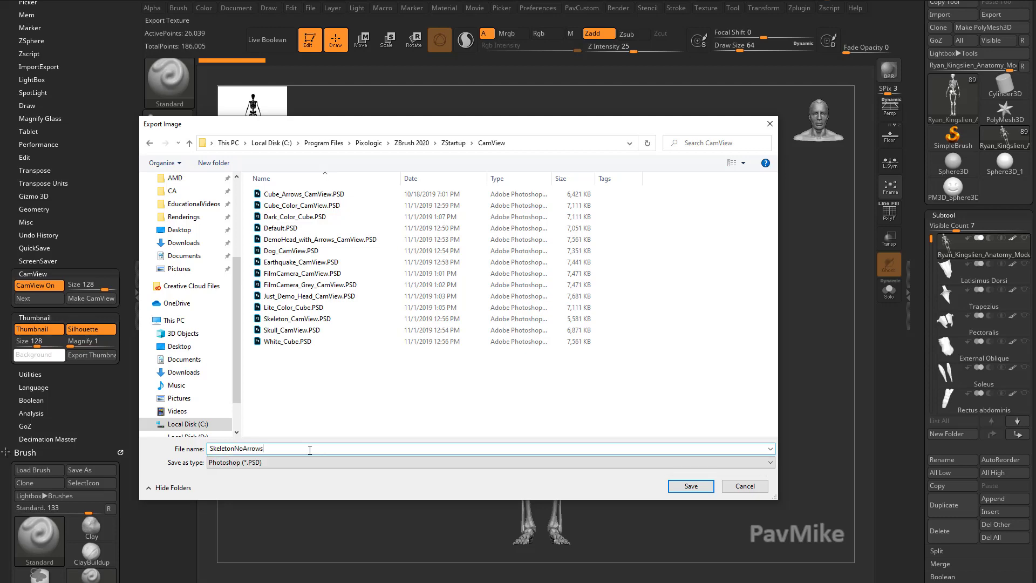
pyautogui.click(691, 485)
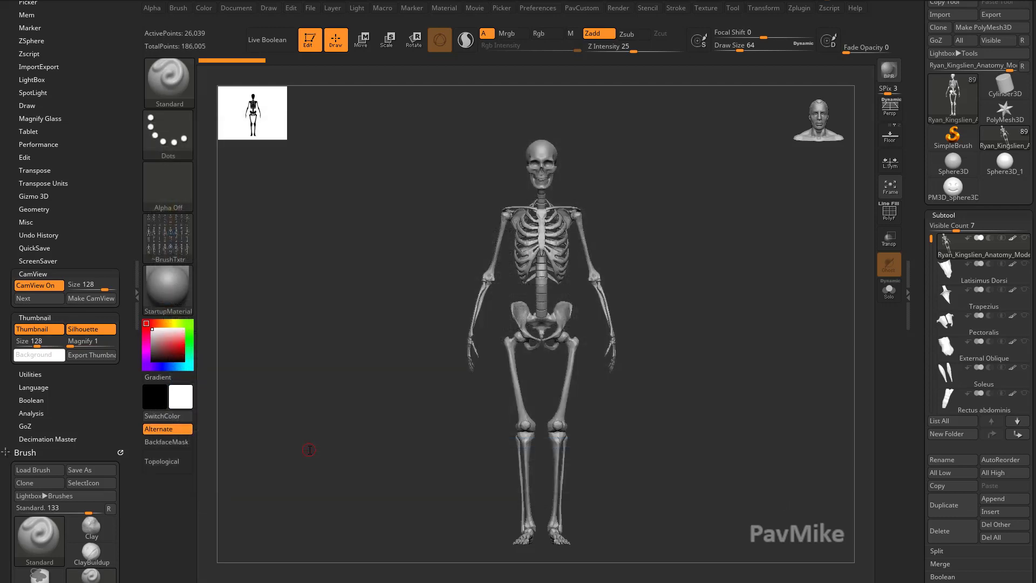
# - Cycle CamViews through the color cube to the skeleton figure and snap to front view
pyautogui.click(23, 297)
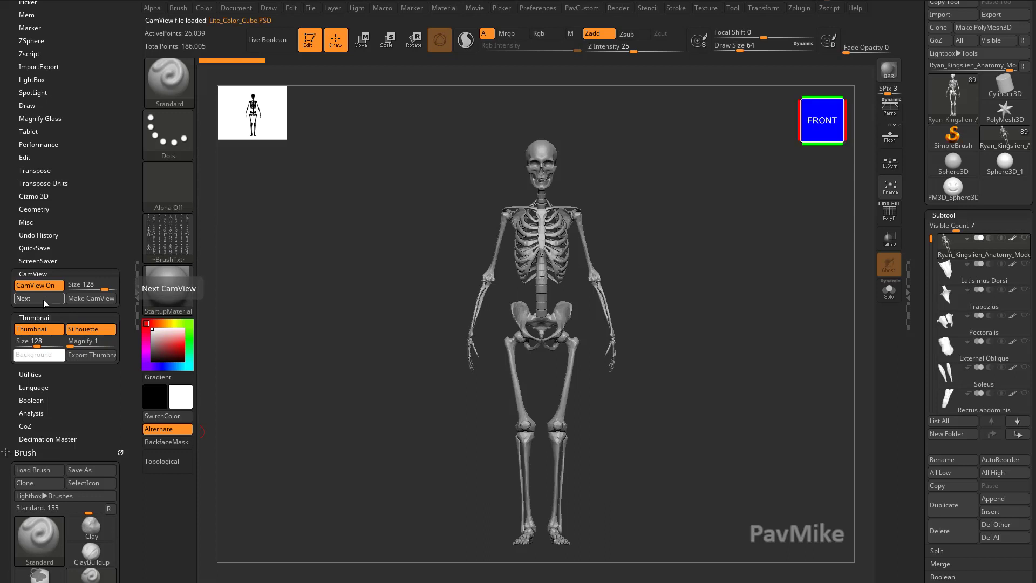
pyautogui.click(23, 298)
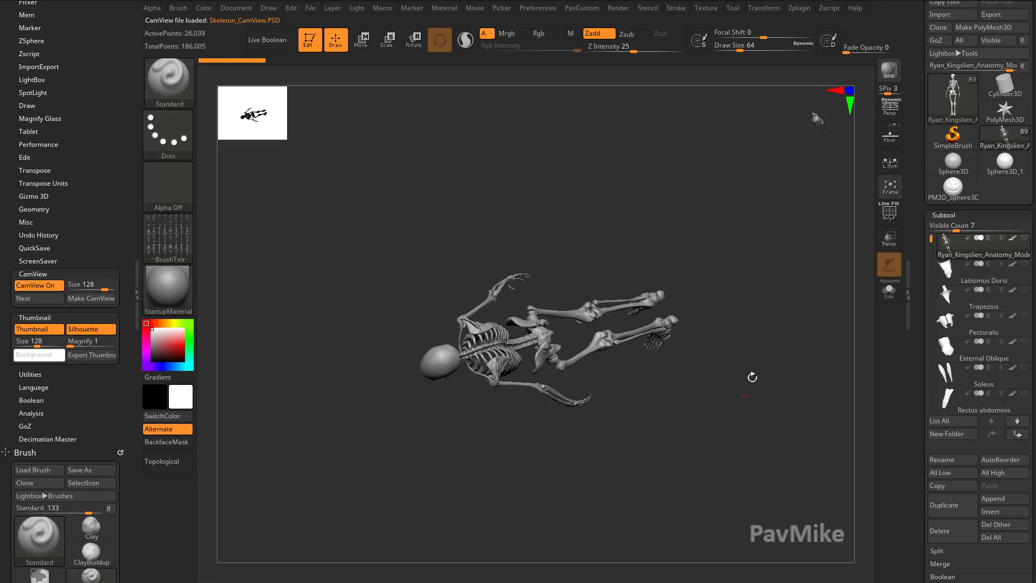
pyautogui.click(23, 298)
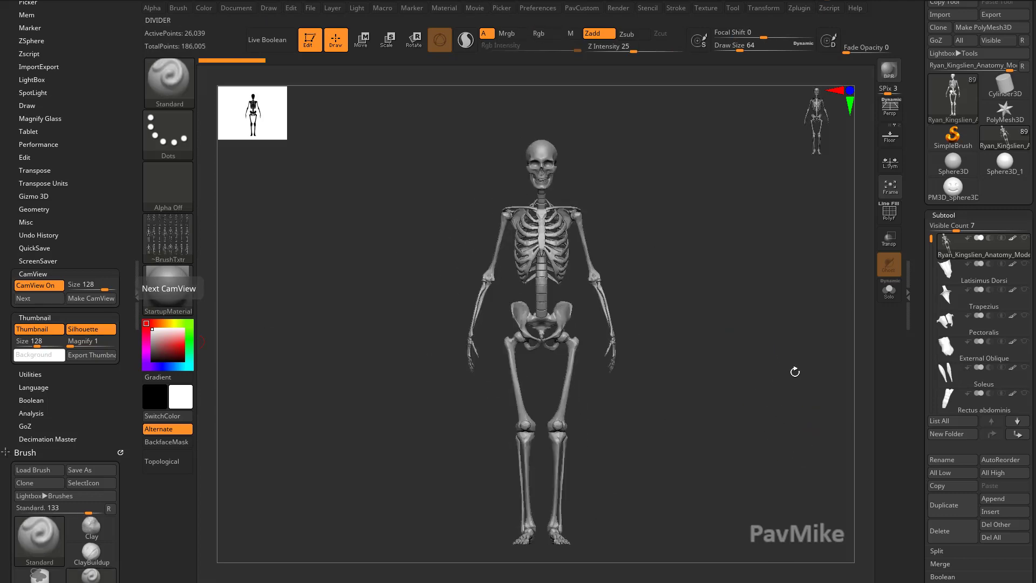